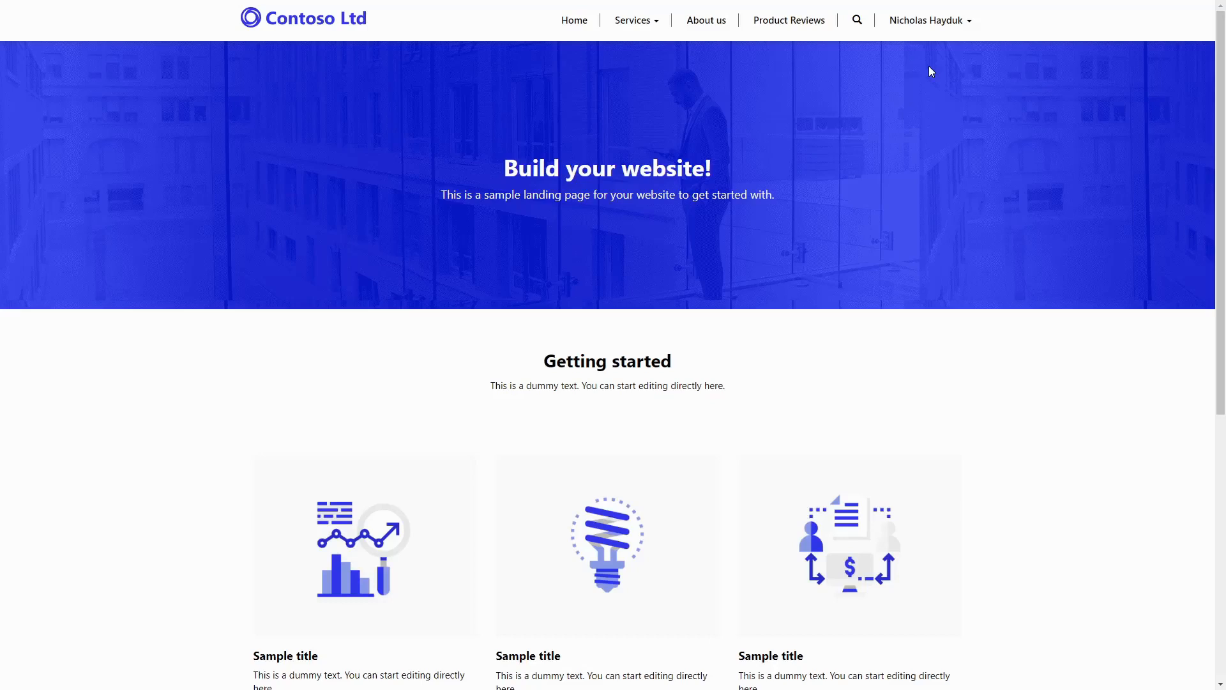
mouse_move(789, 20)
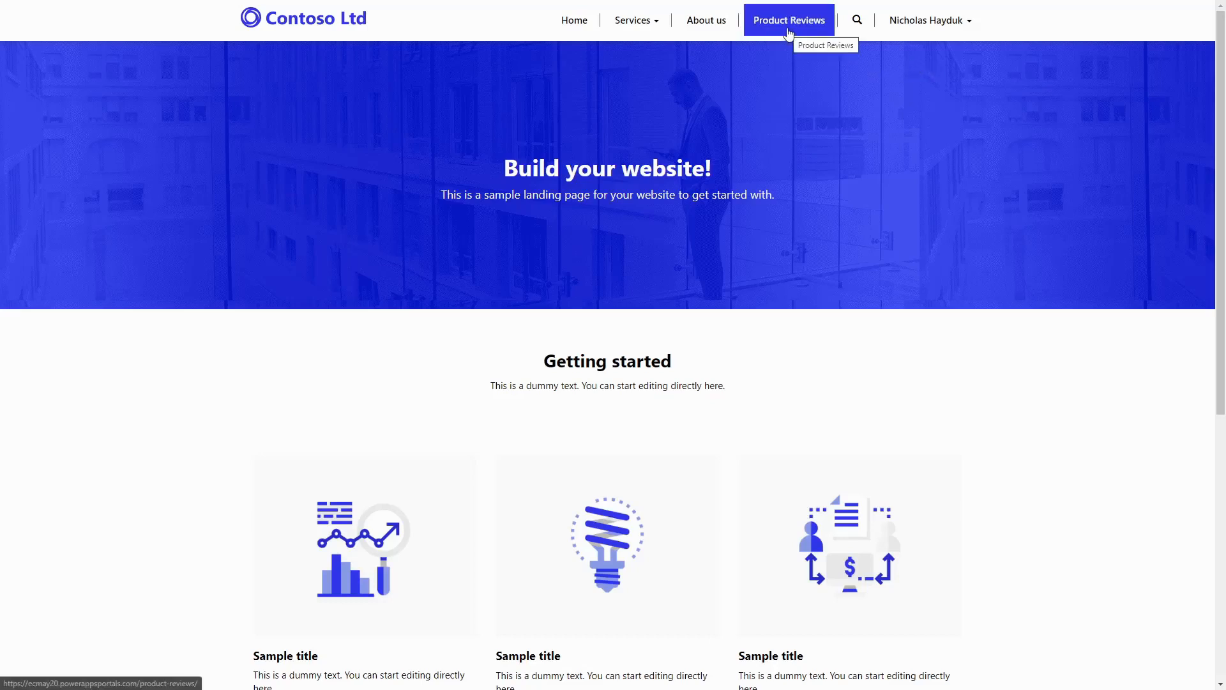
- Open the Product Reviews page from the top navigation bar
left_click(788, 20)
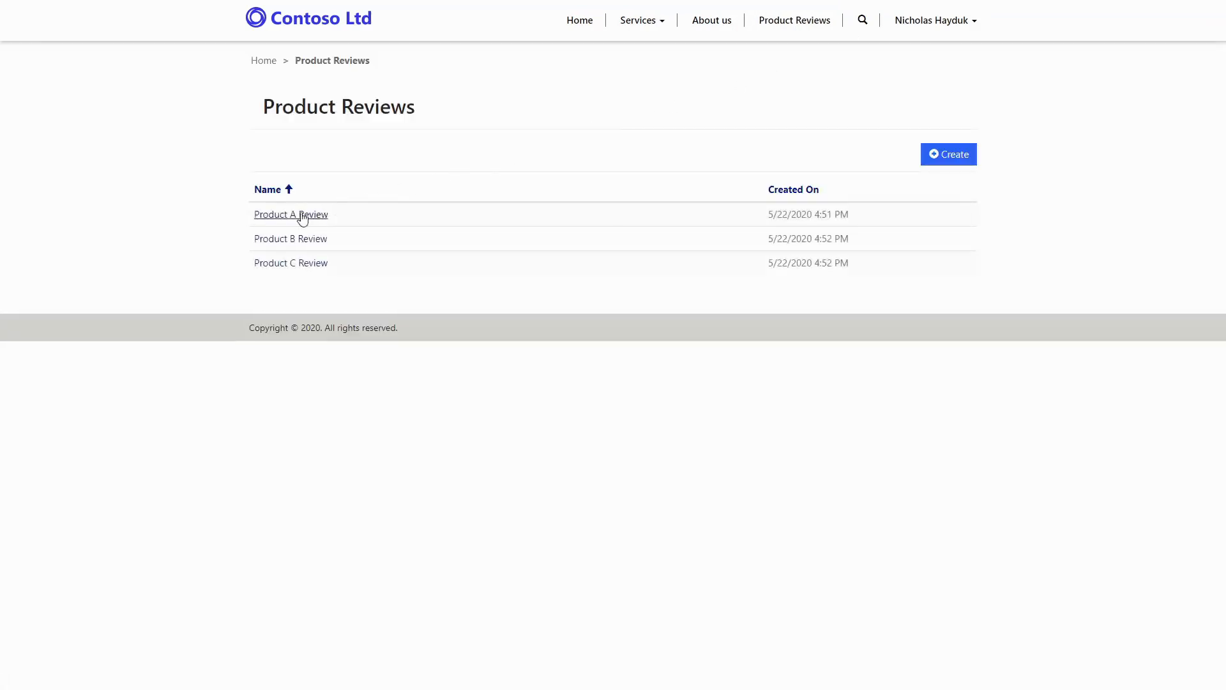
- Open the Product A Review record from the reviews list
left_click(290, 214)
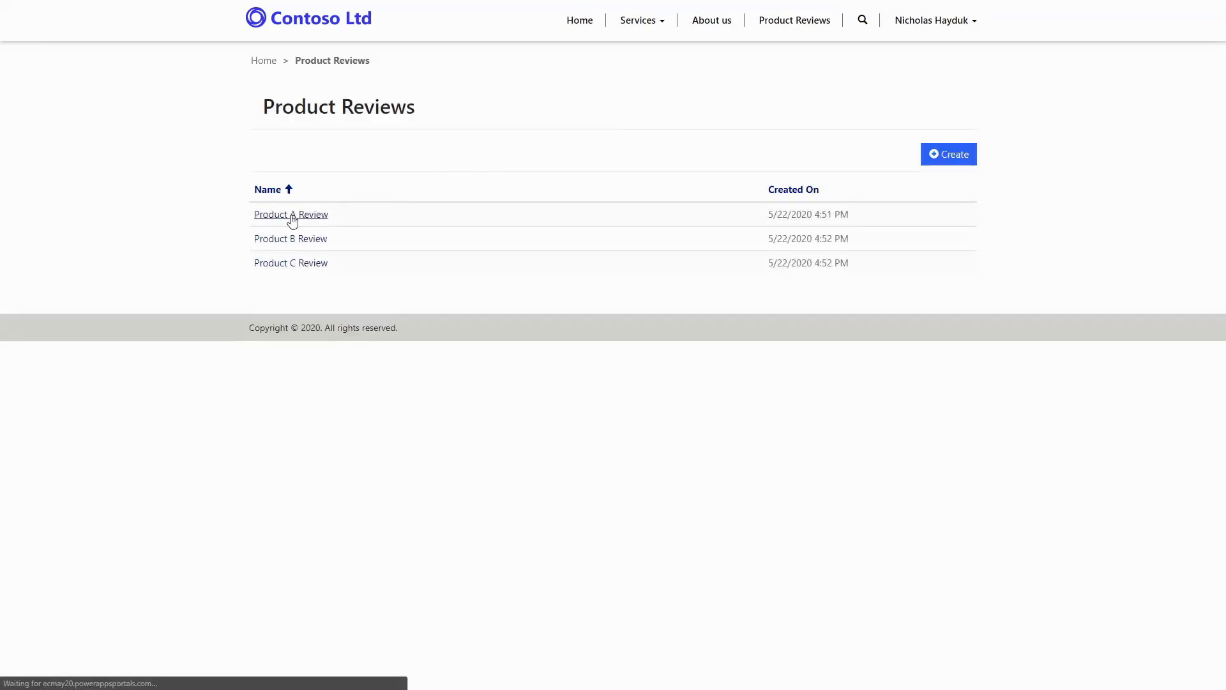
left_click(290, 214)
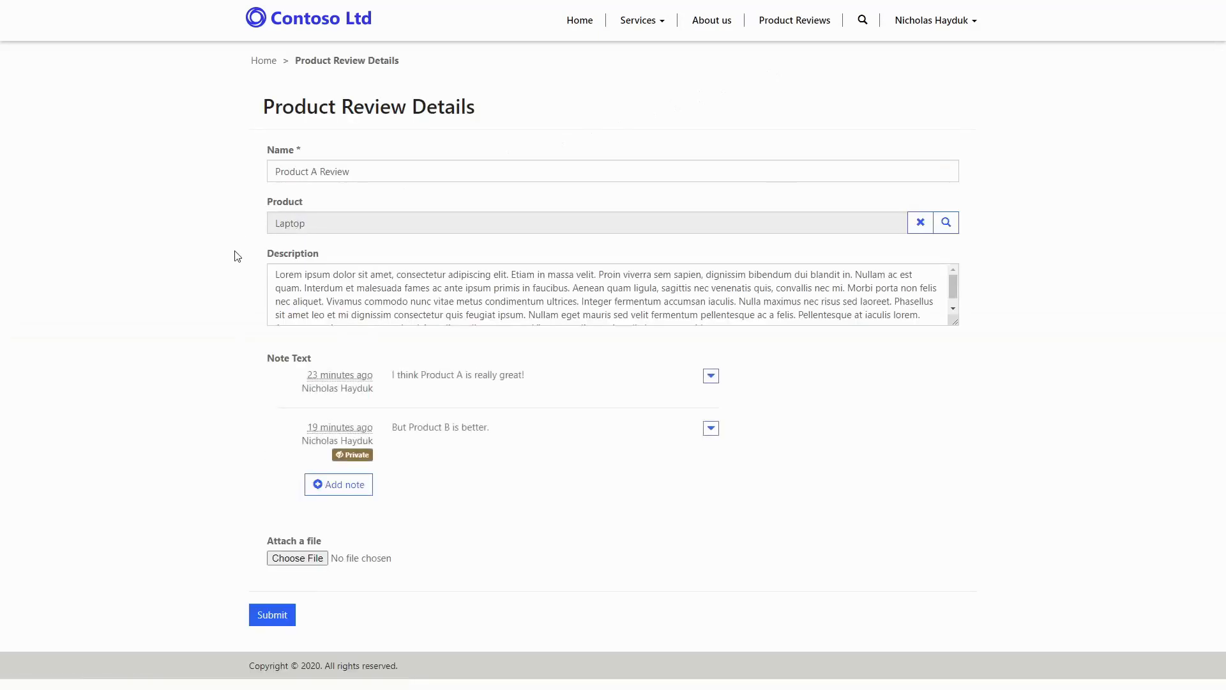
mouse_move(233, 457)
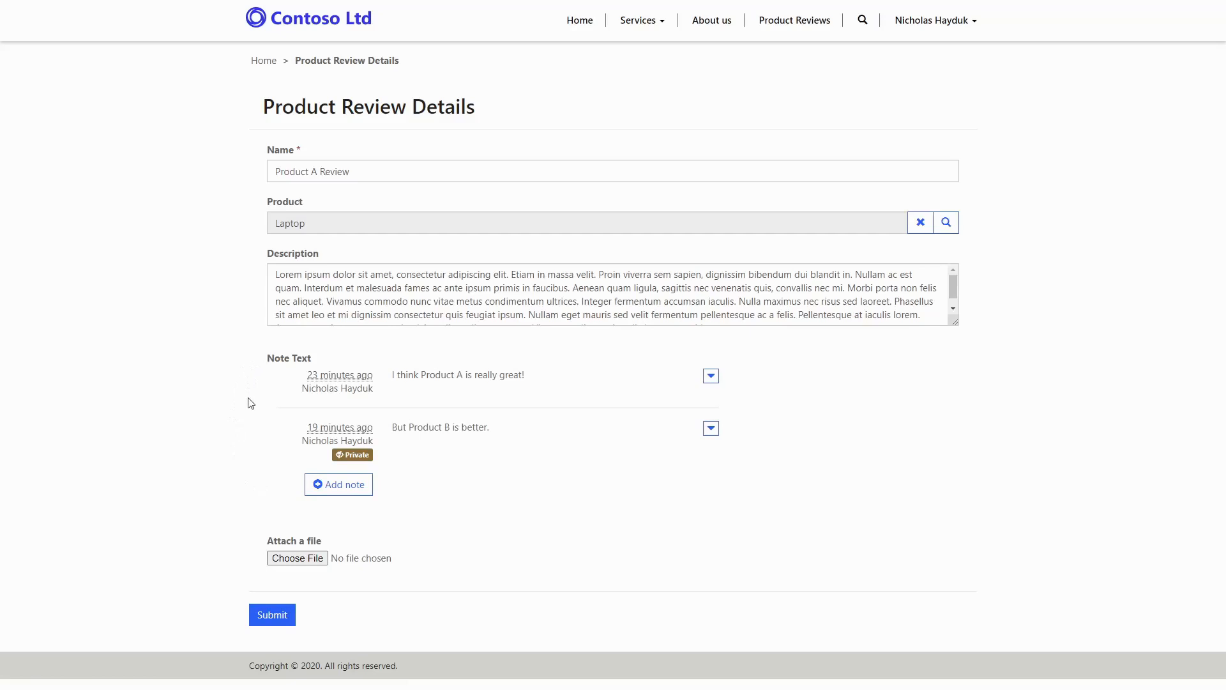
mouse_move(261, 438)
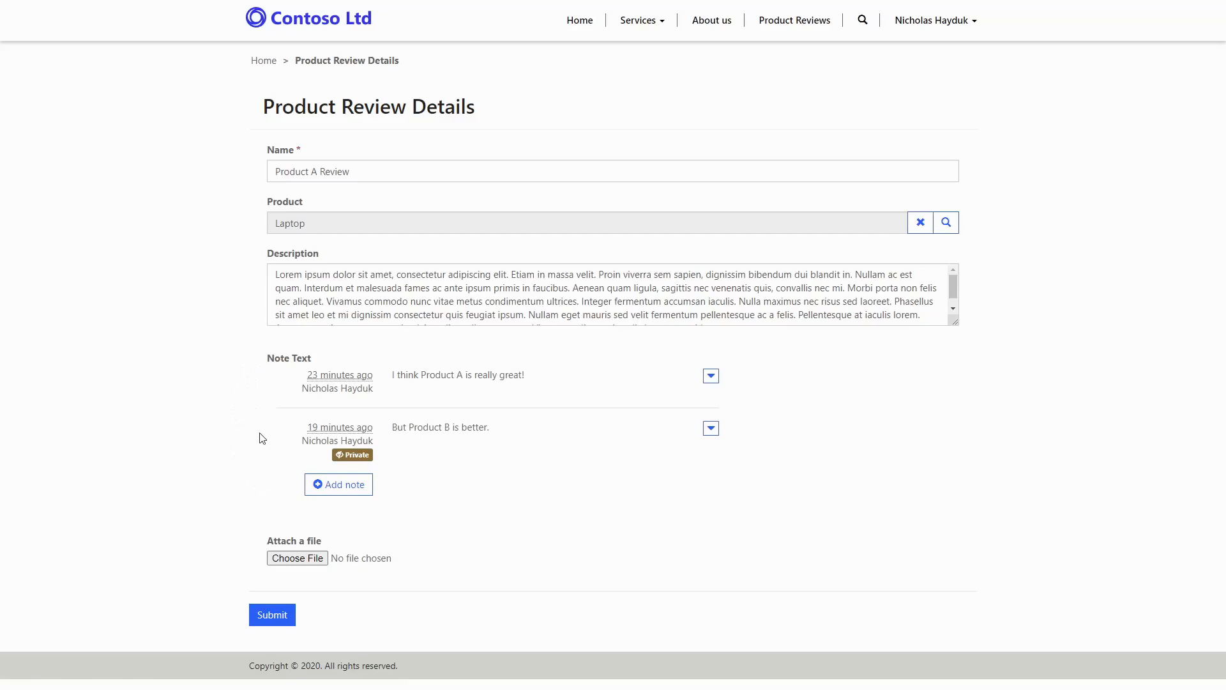
mouse_move(281, 474)
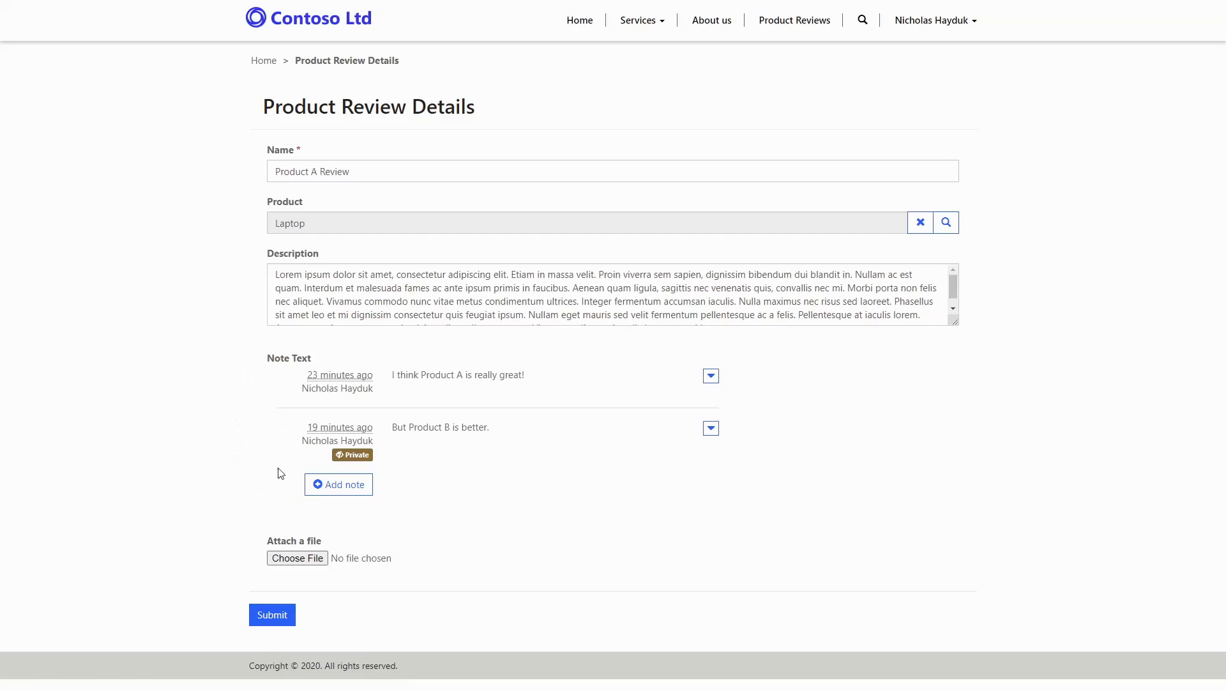
mouse_move(265, 426)
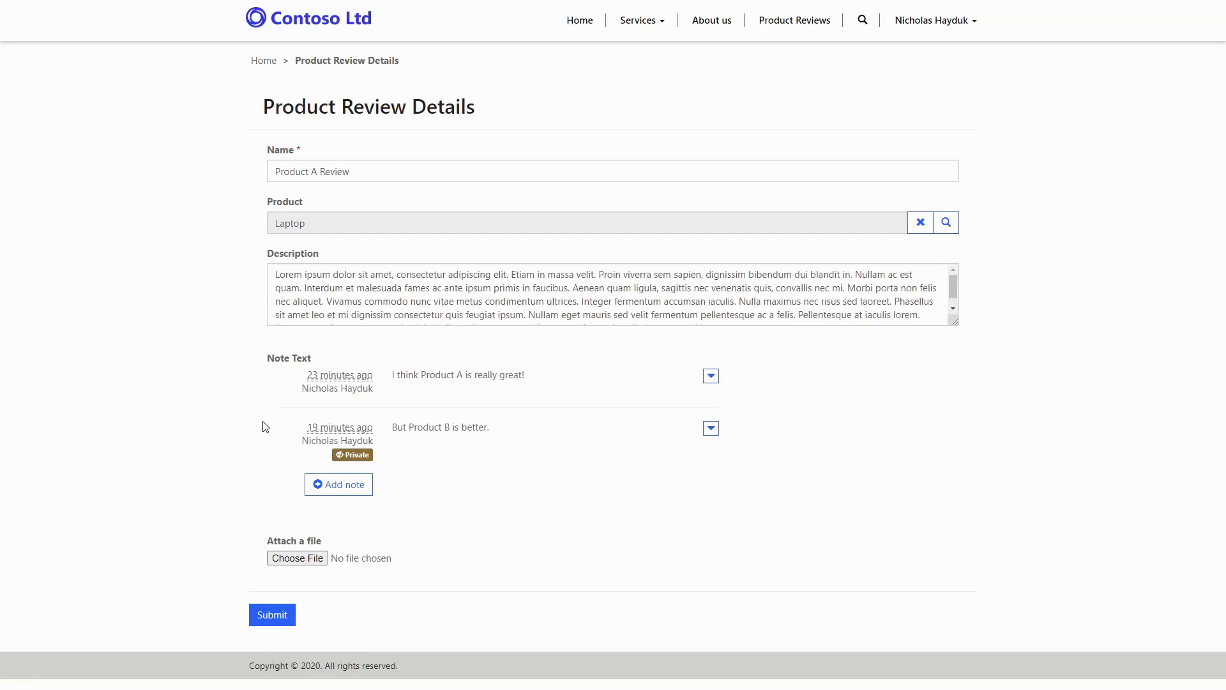
mouse_move(301, 450)
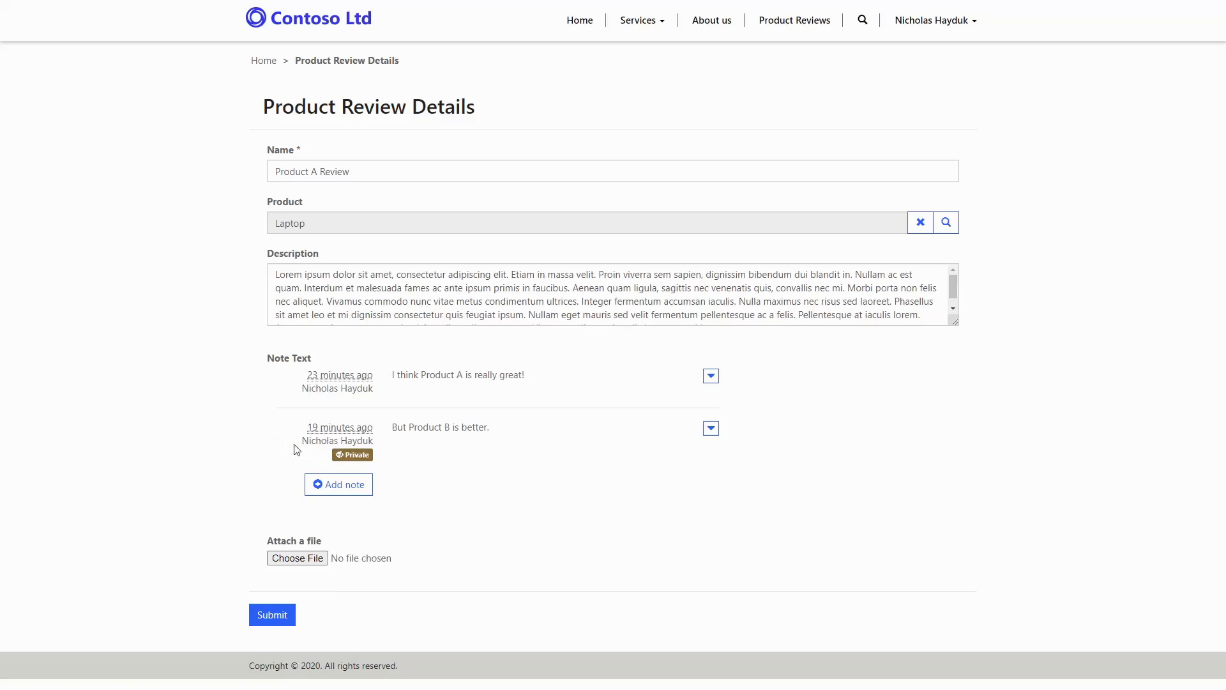
mouse_move(286, 445)
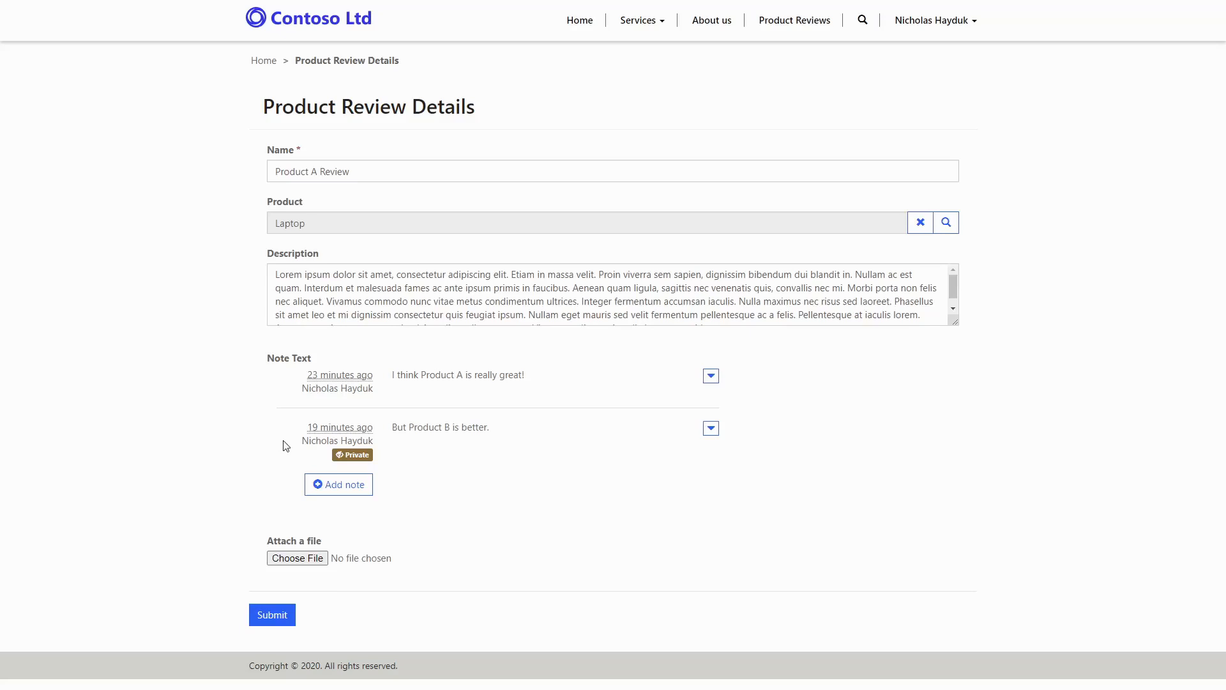
mouse_move(892, 87)
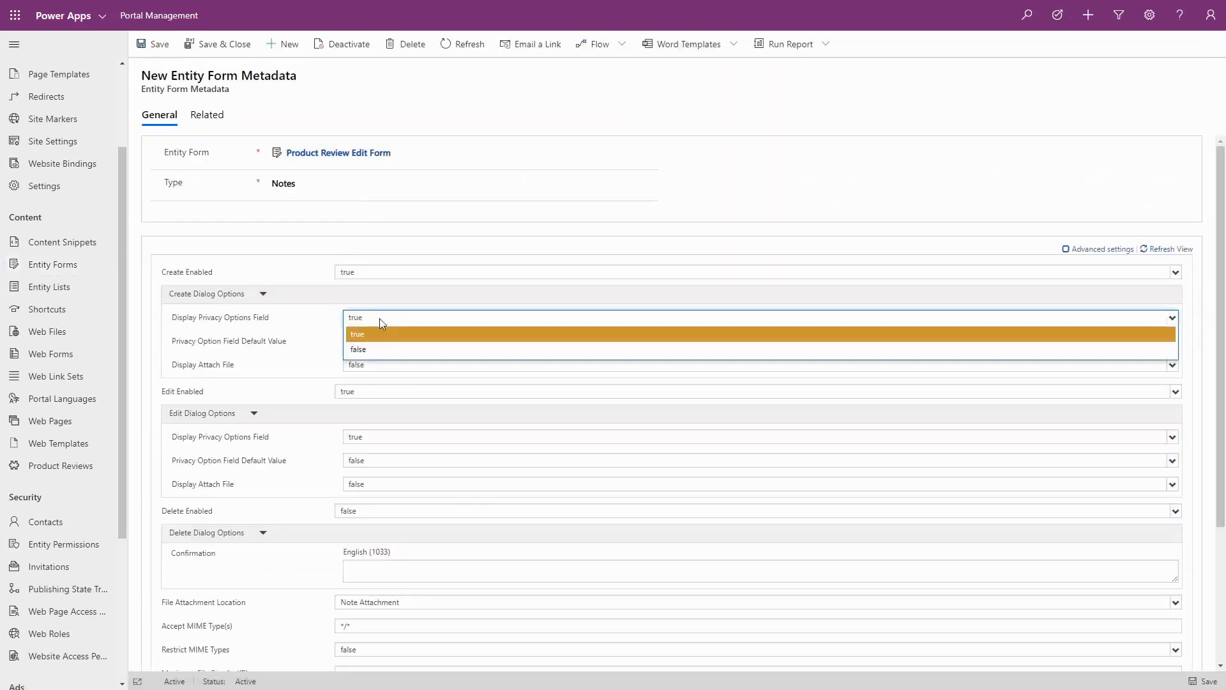
- Set Display Privacy Options Field to true and its default value to false
left_click(357, 334)
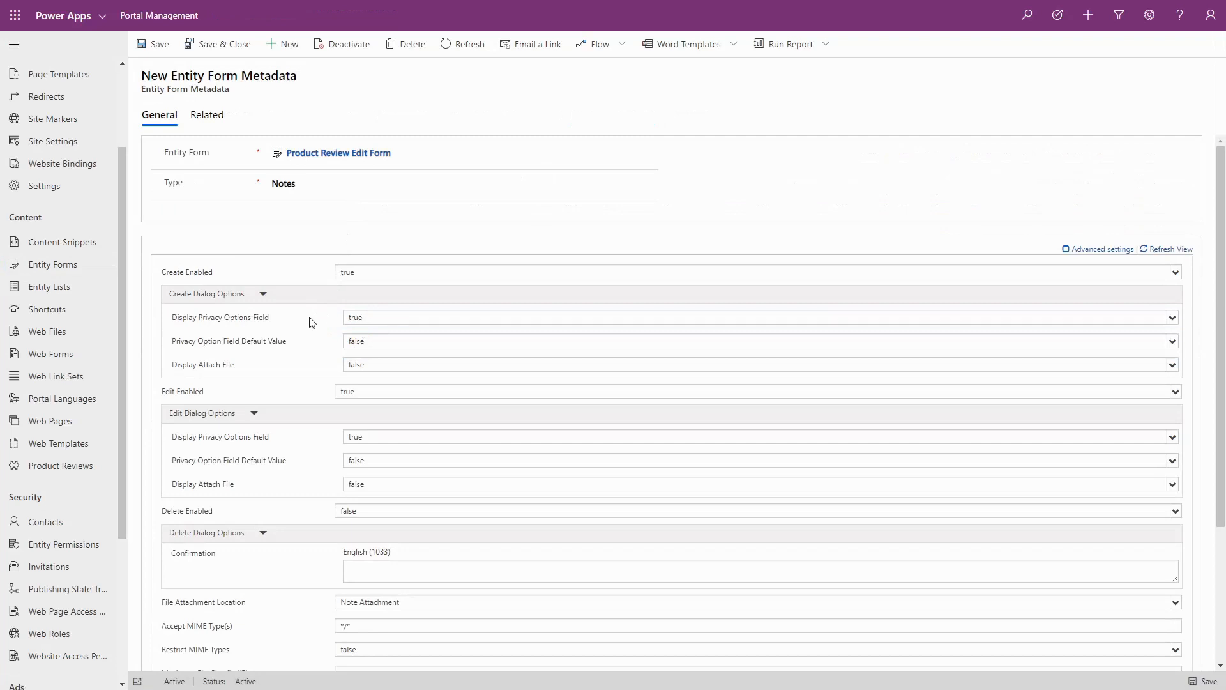
mouse_move(312, 323)
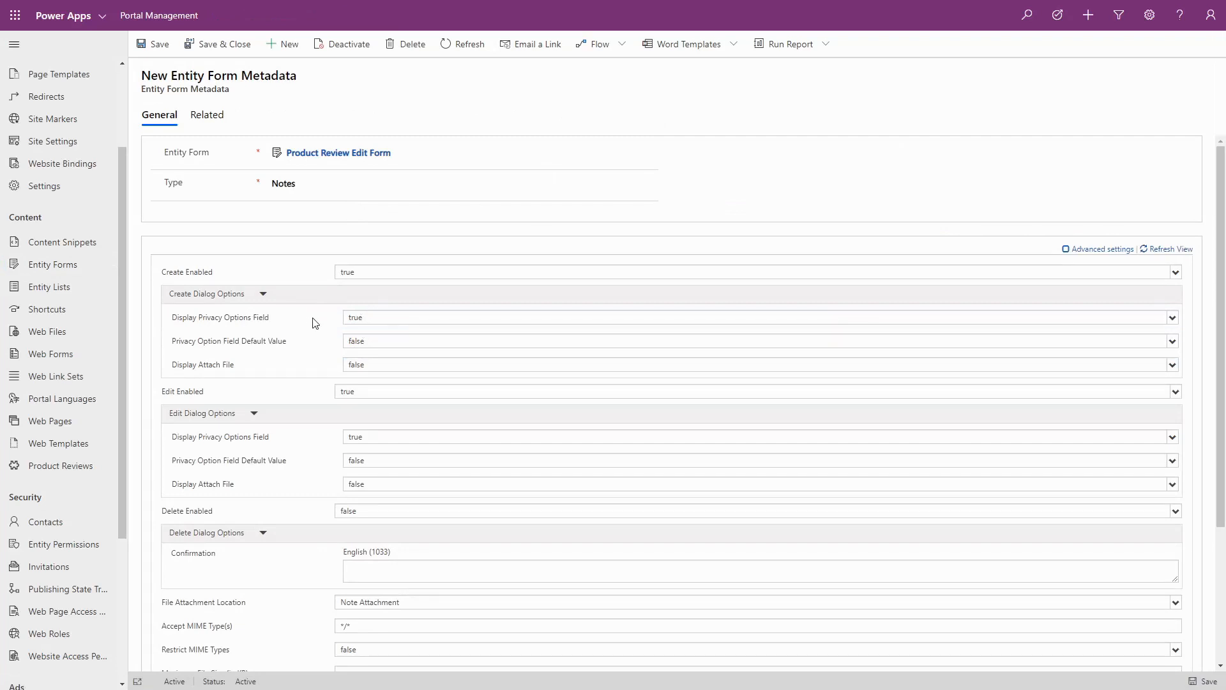
left_click(1174, 342)
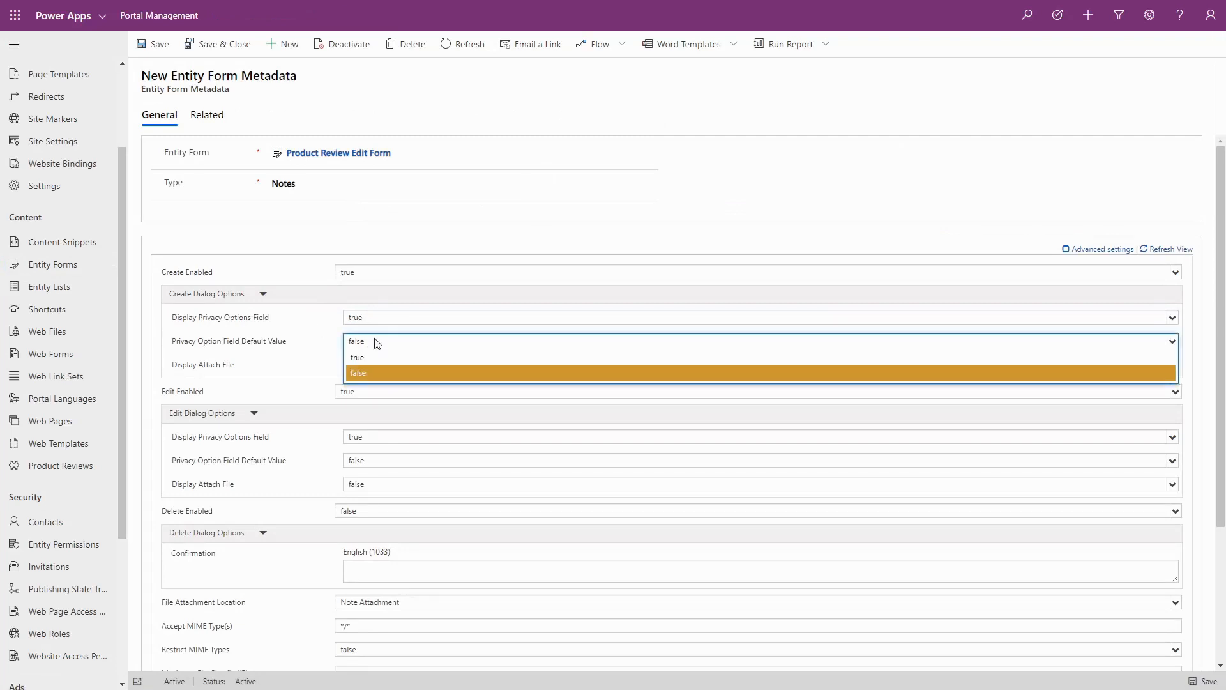
left_click(358, 372)
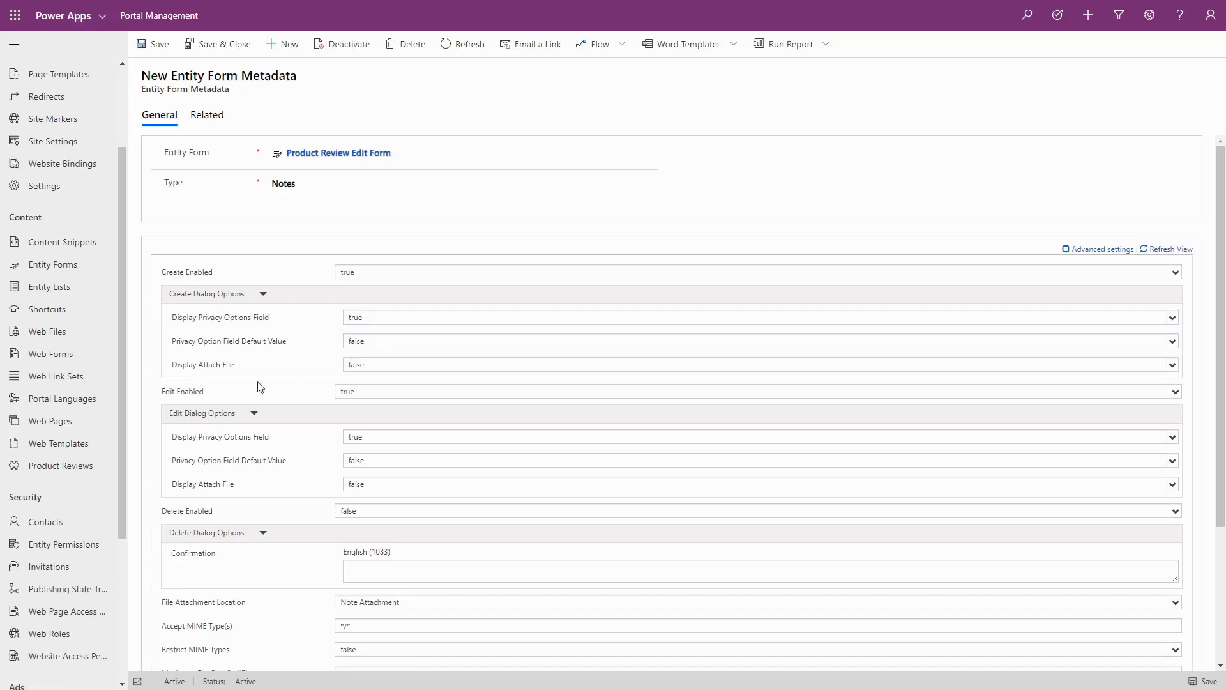
mouse_move(238, 387)
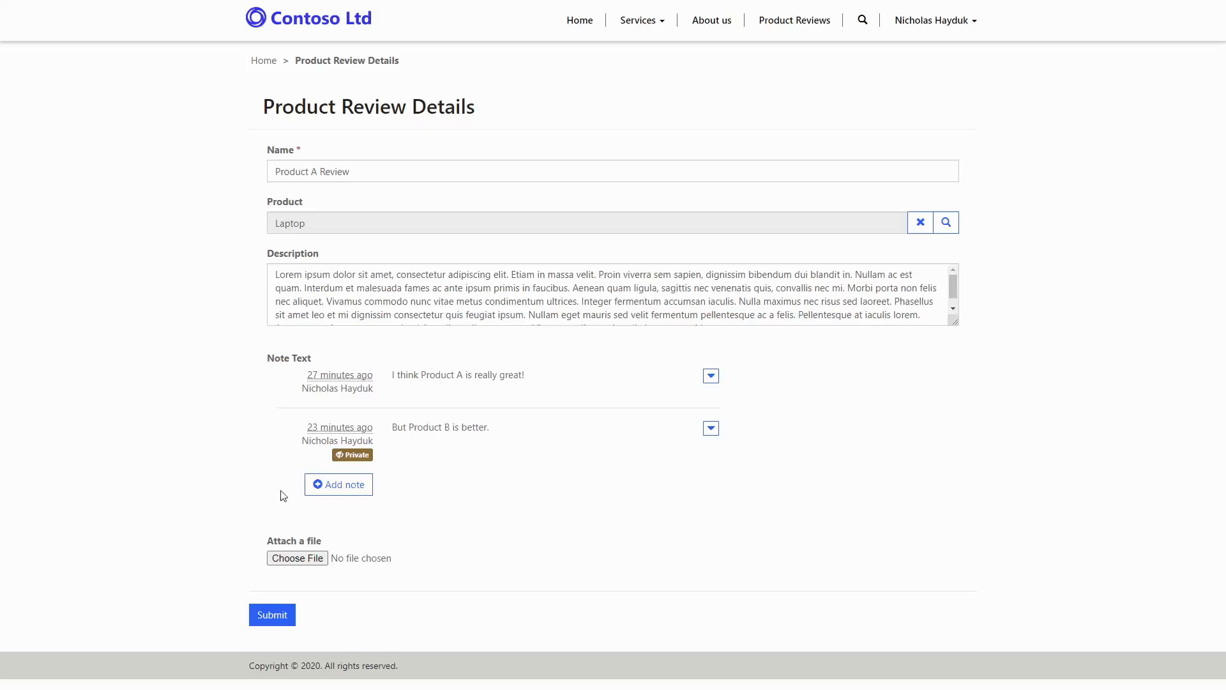
left_click(337, 485)
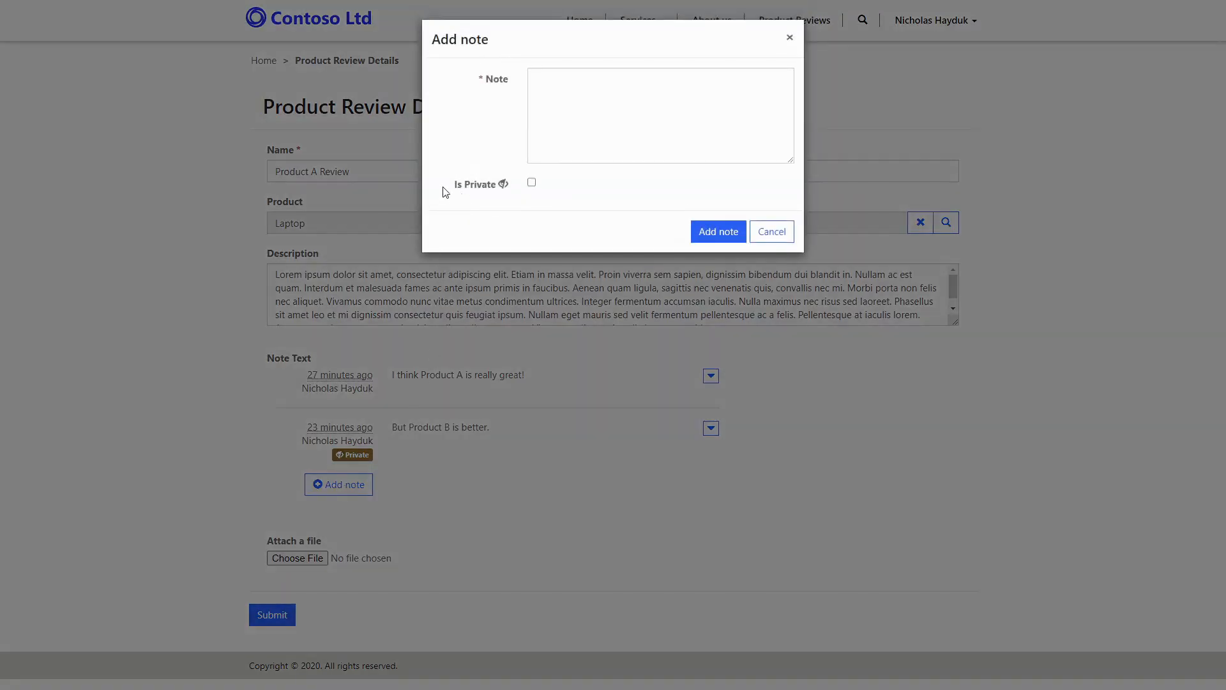
left_click(531, 182)
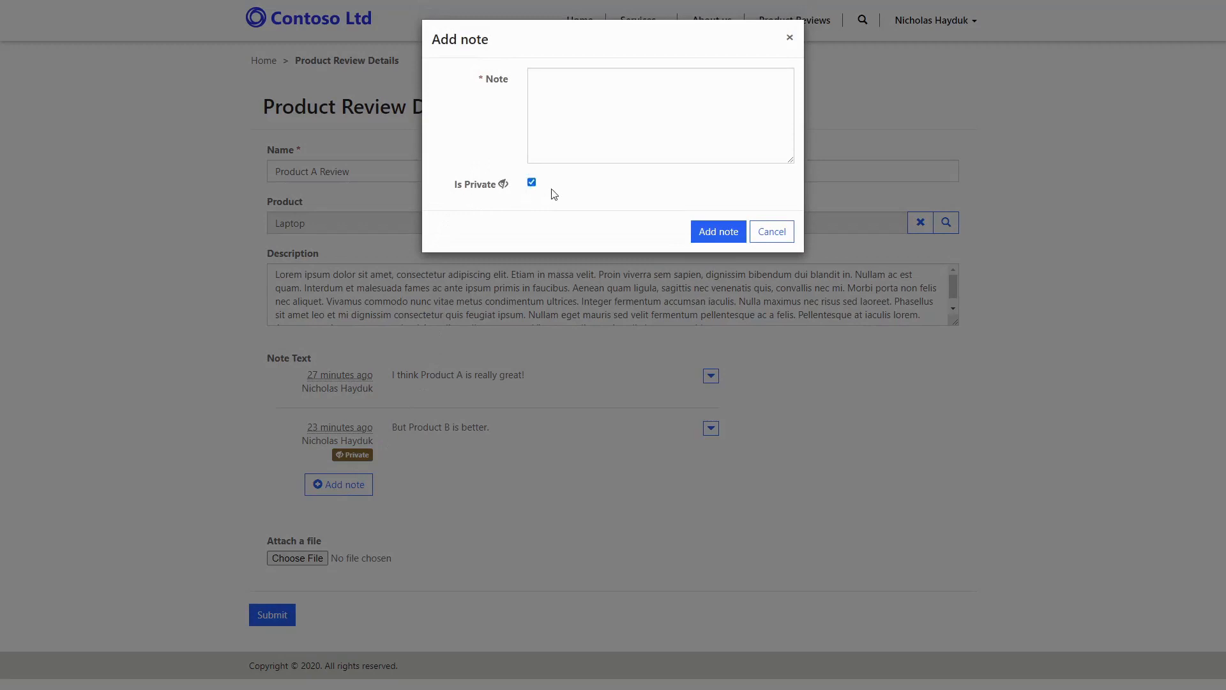
left_click(770, 231)
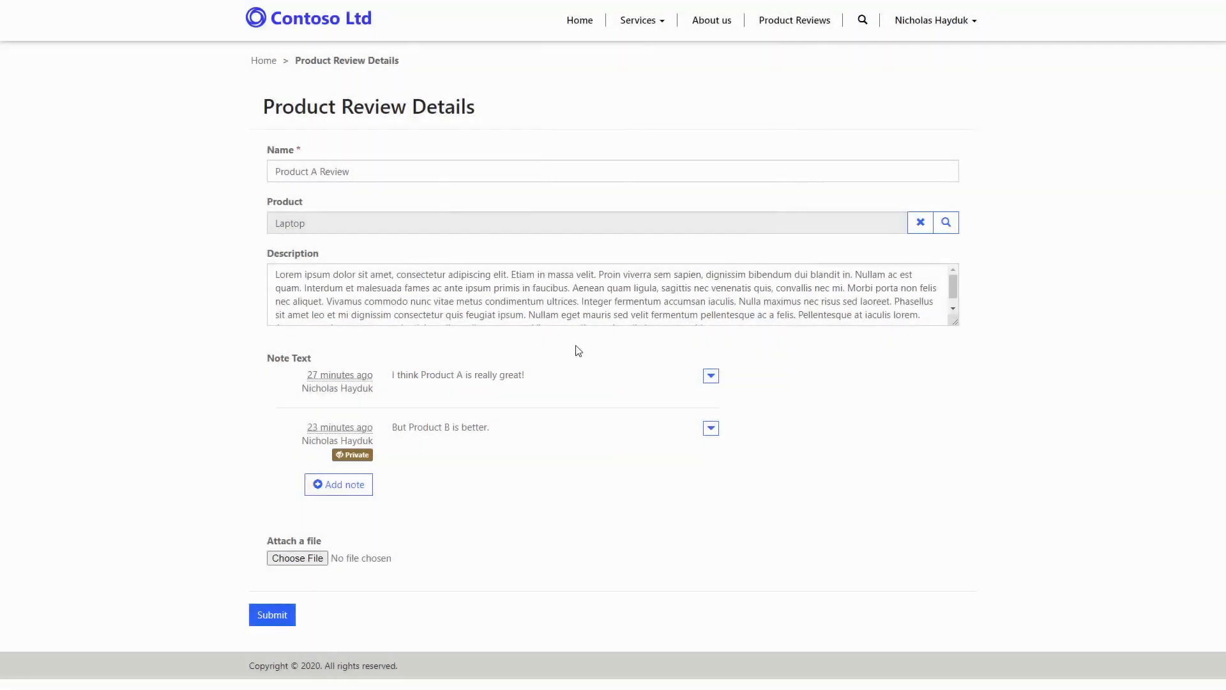
mouse_move(383, 457)
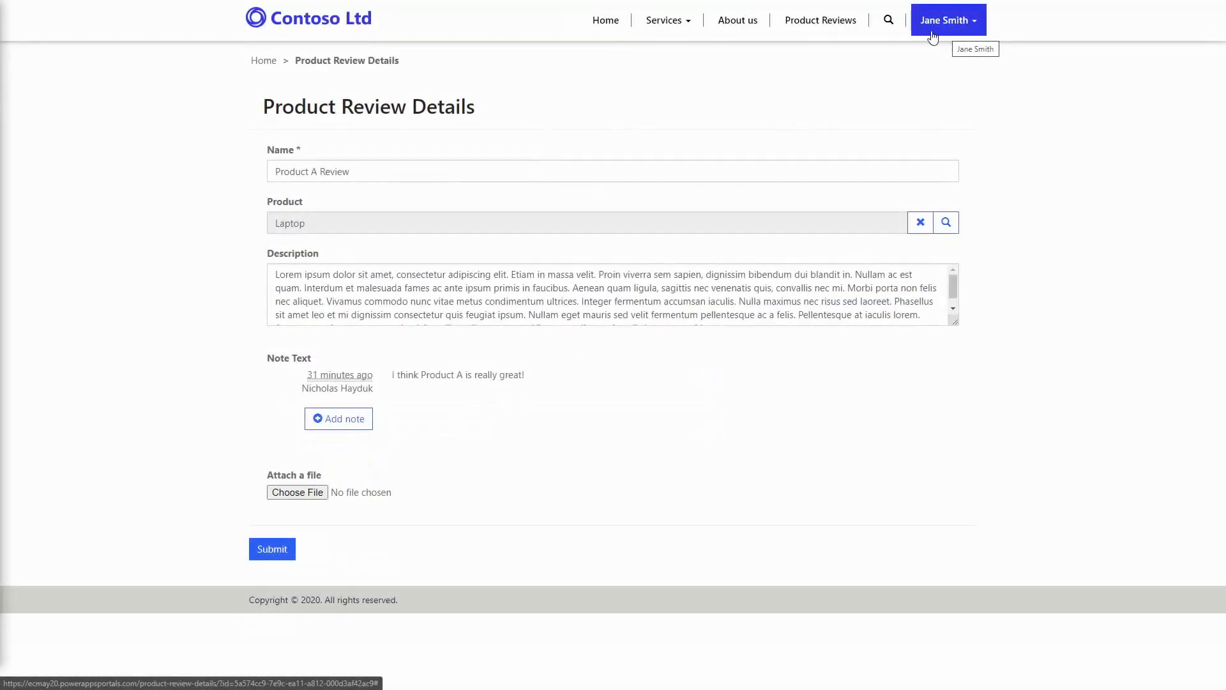
mouse_move(969, 37)
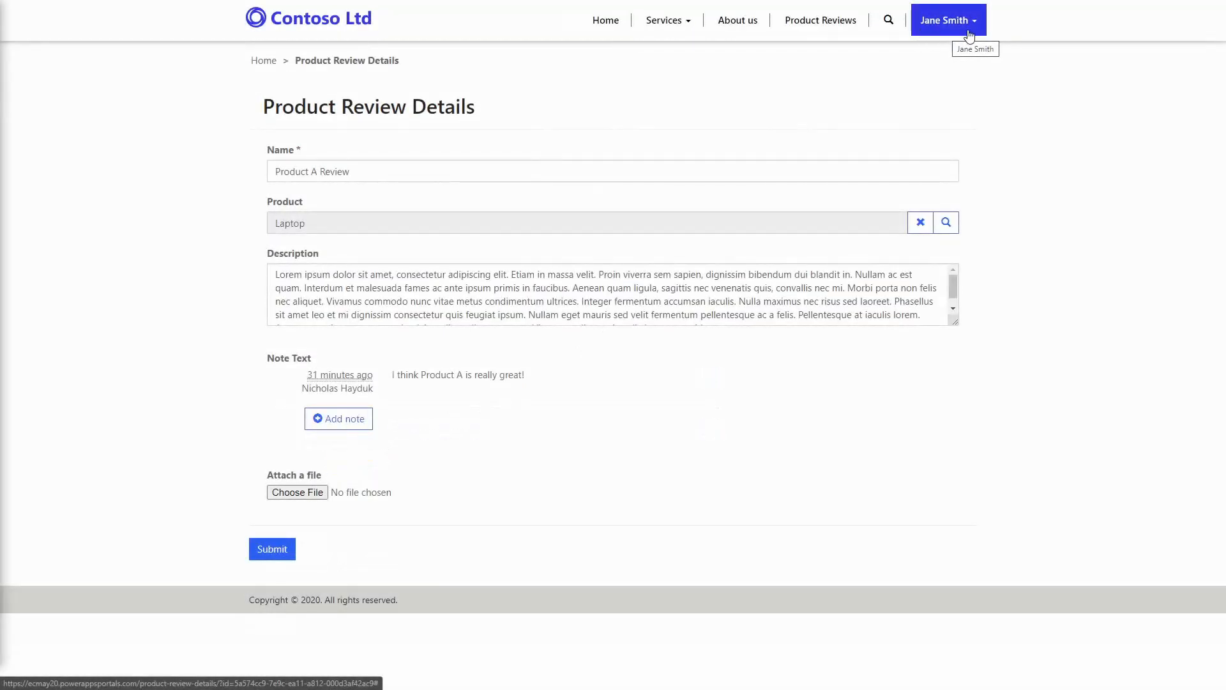
mouse_move(199, 398)
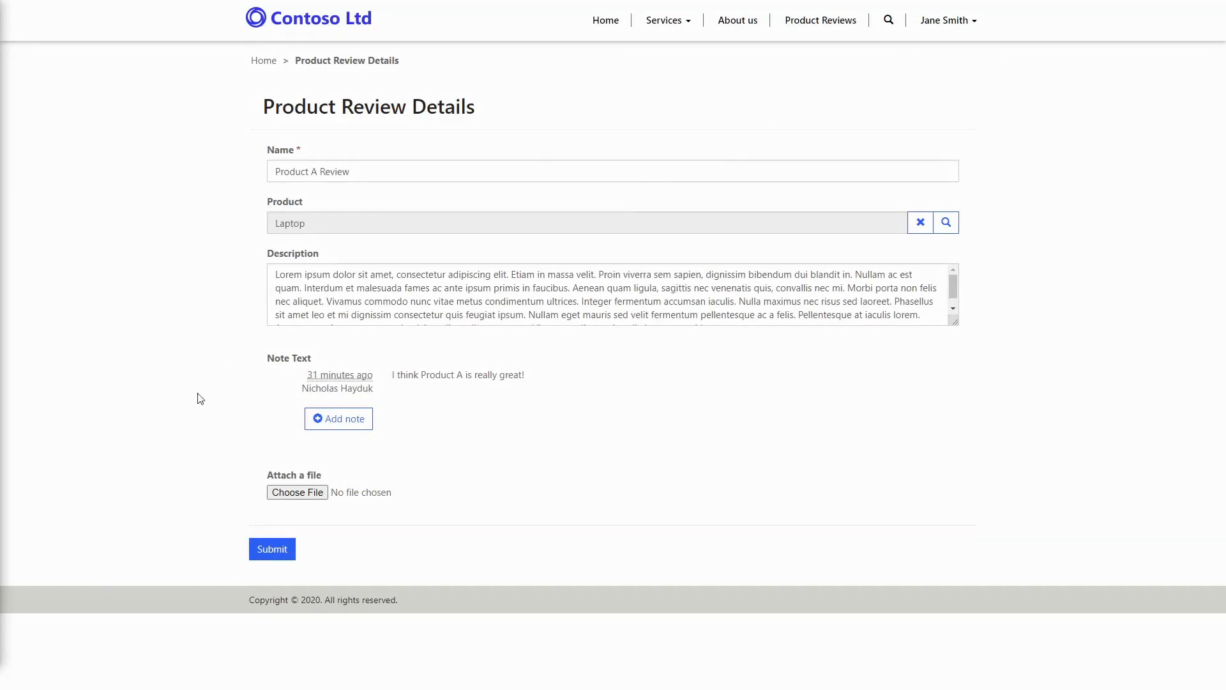